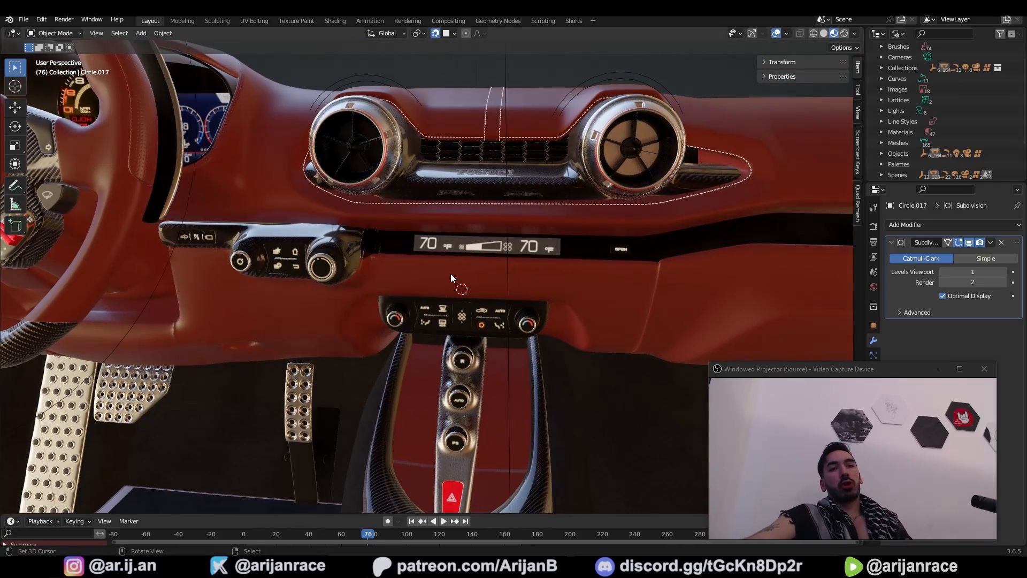
Step: Inspect the dashboard controls, then preview the iStock car button icon set in Google Images
drag(458, 278, 432, 341)
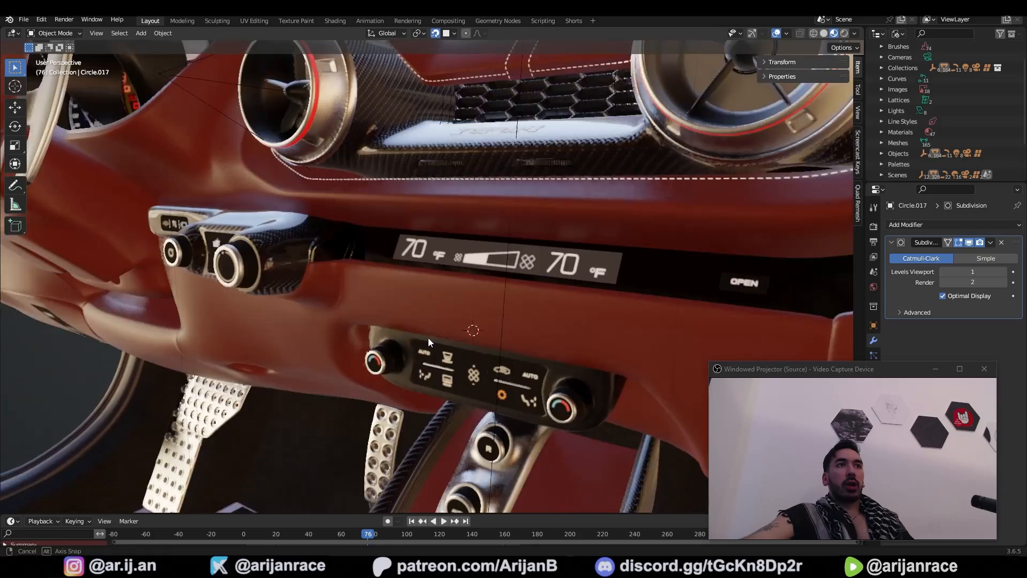
drag(429, 341, 547, 374)
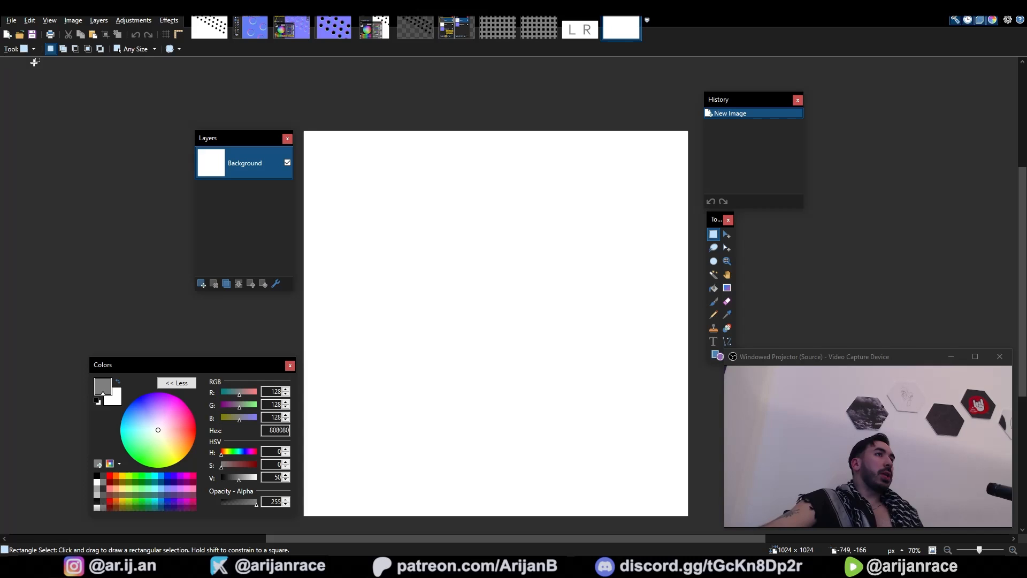
mouse_move(60, 133)
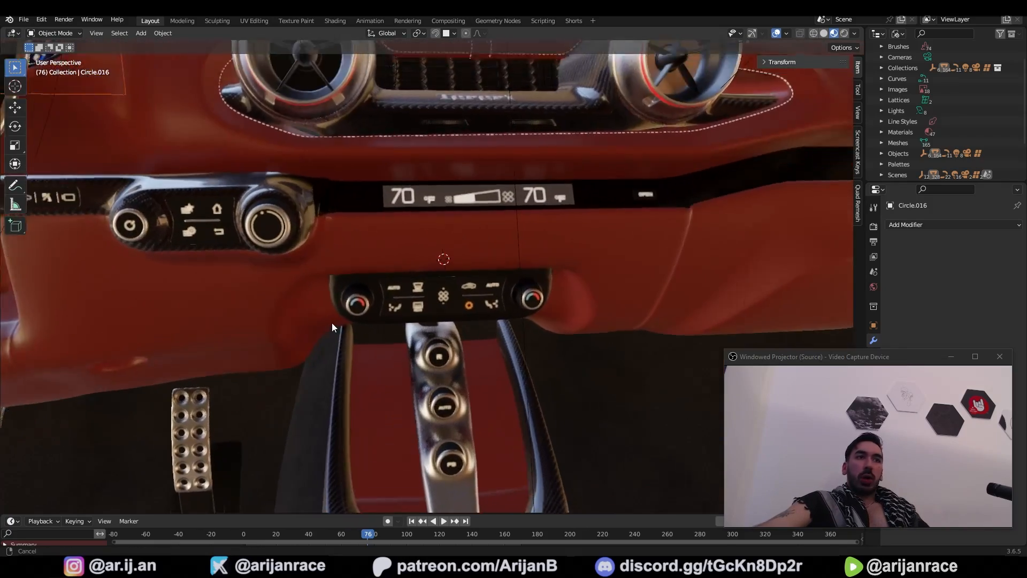
drag(332, 327, 386, 345)
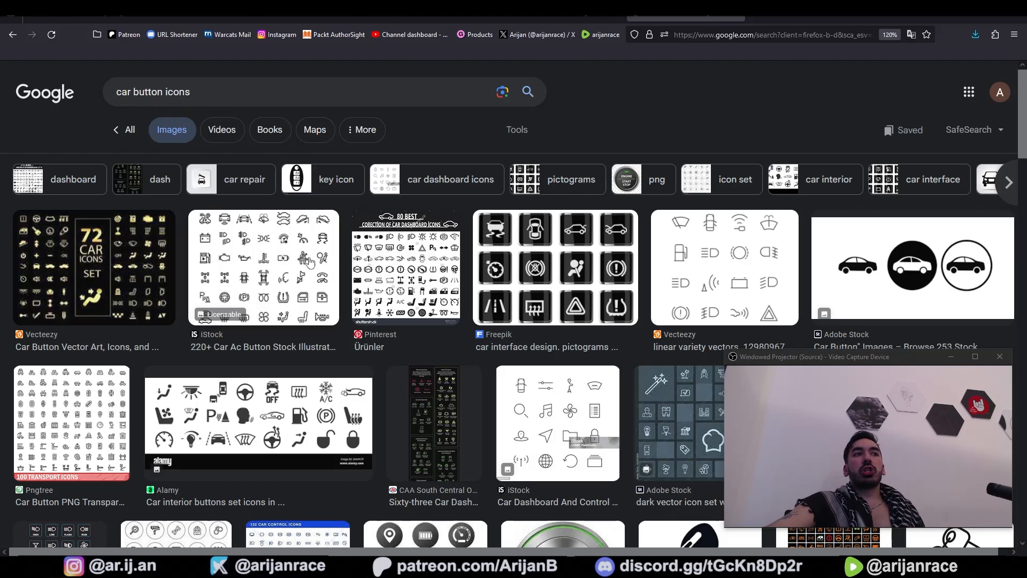
click(262, 266)
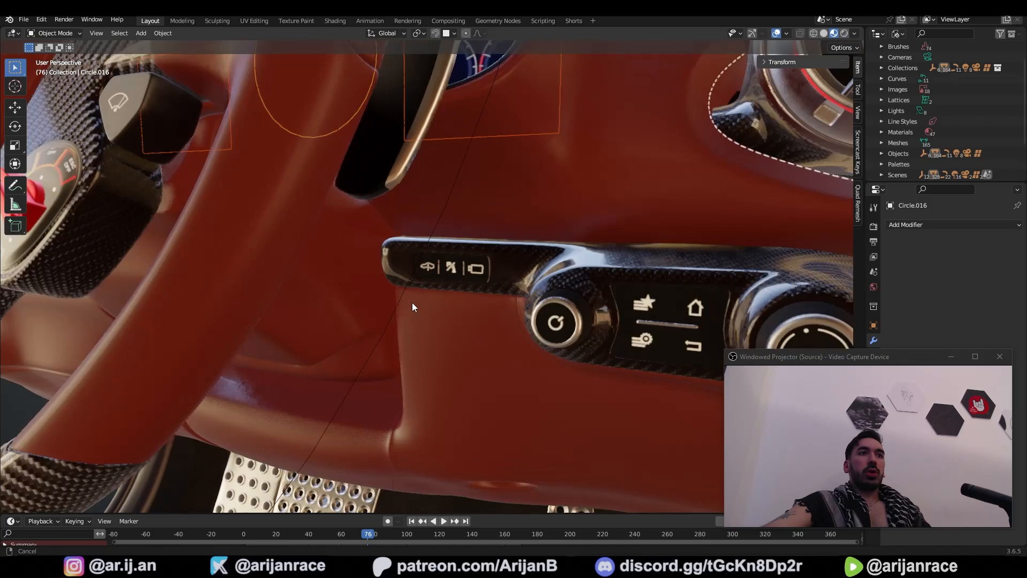
drag(412, 308, 409, 316)
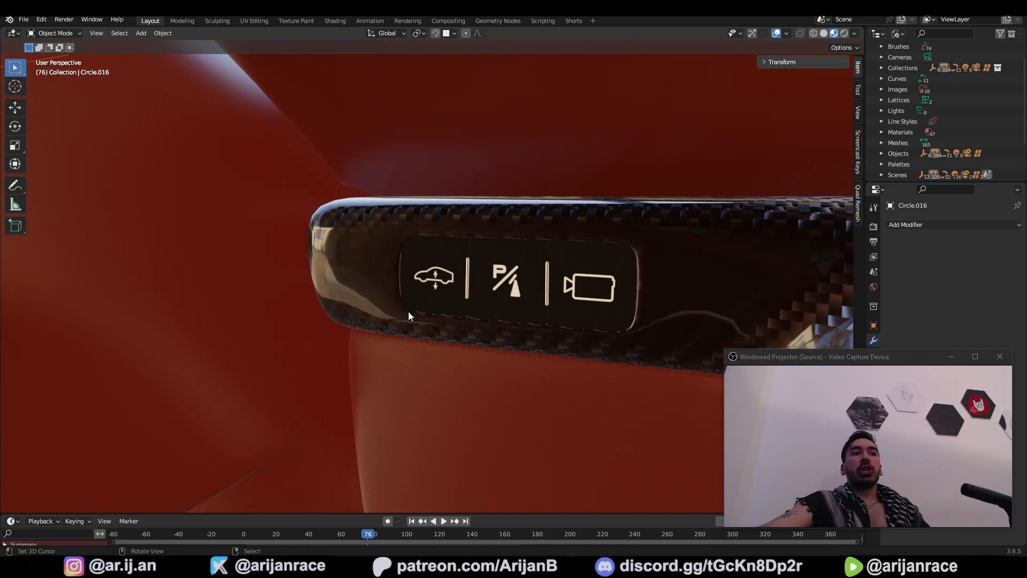
mouse_move(434, 283)
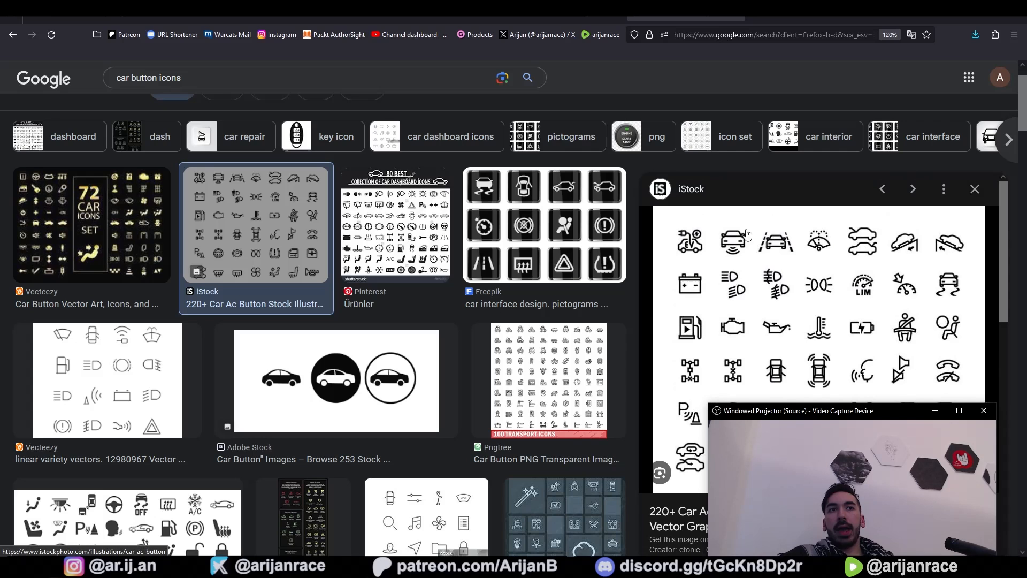
mouse_move(803, 329)
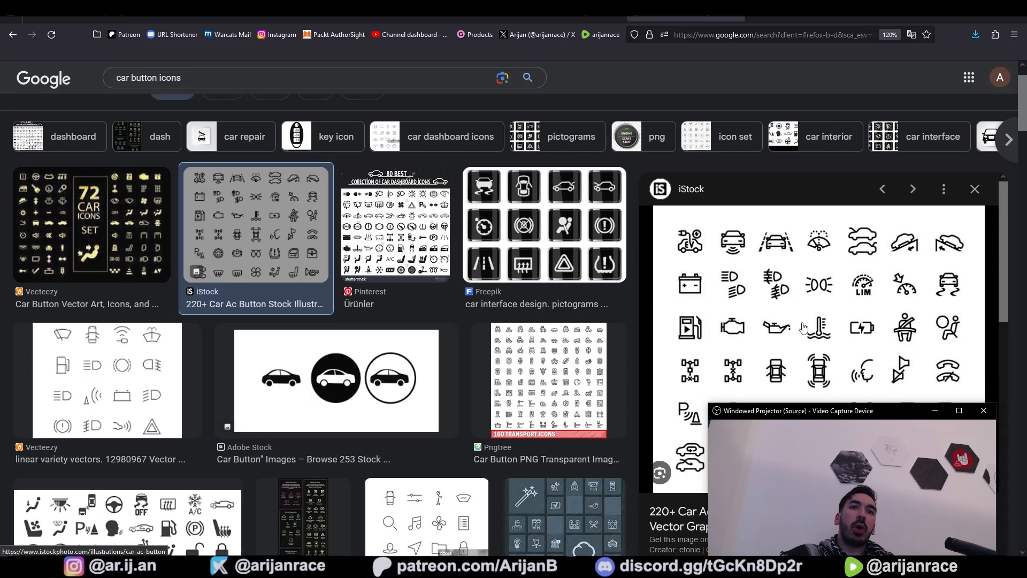
mouse_move(735, 315)
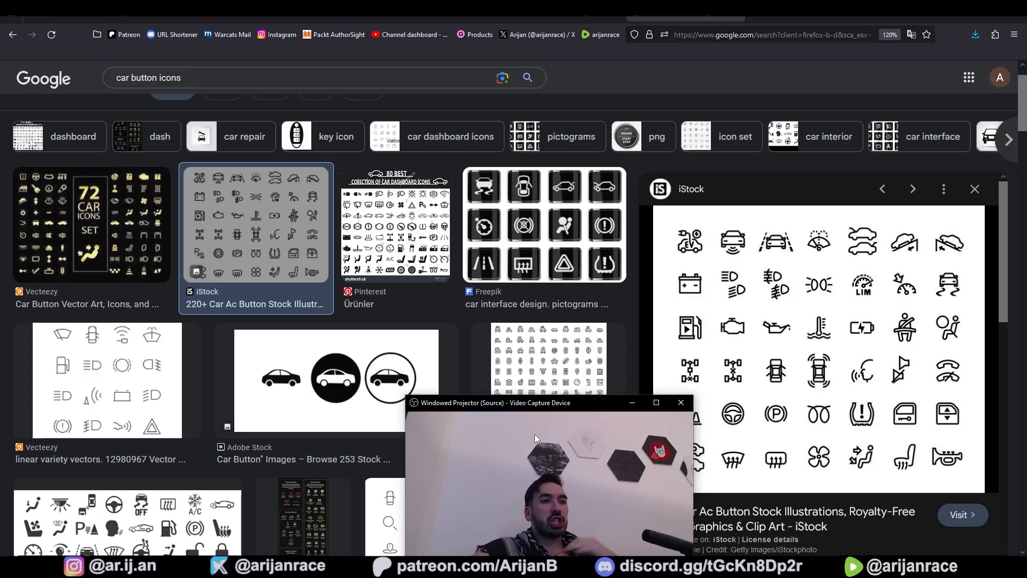
drag(494, 403, 675, 376)
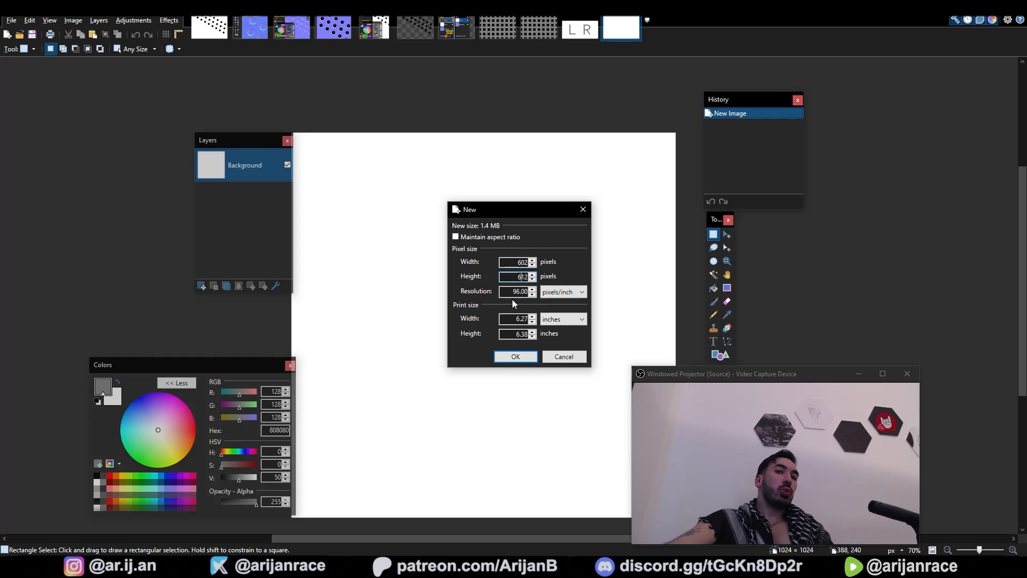
Step: Paste the icon sheet into a new image and boost its brightness and contrast
click(514, 356)
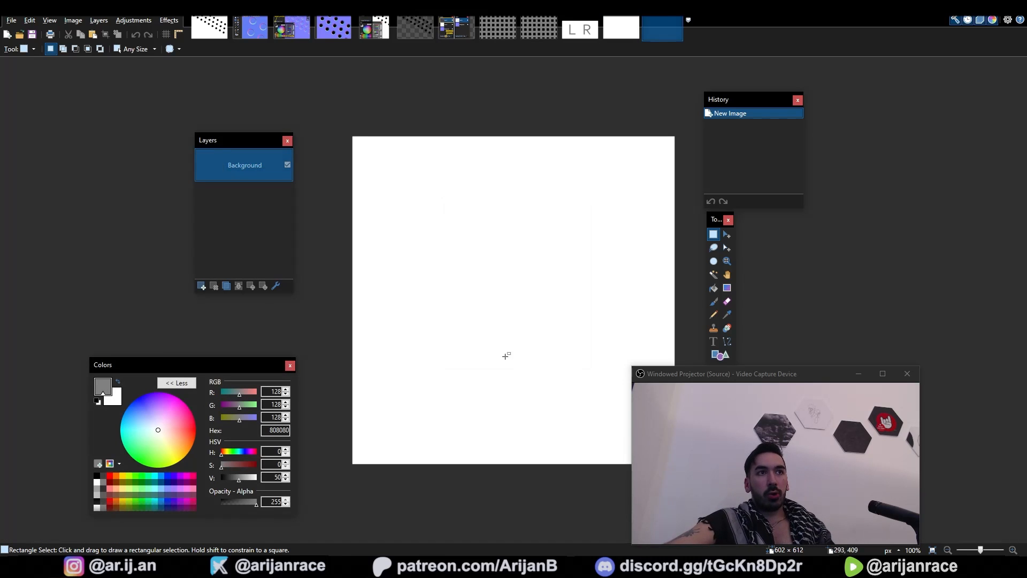
key(ctrl+v)
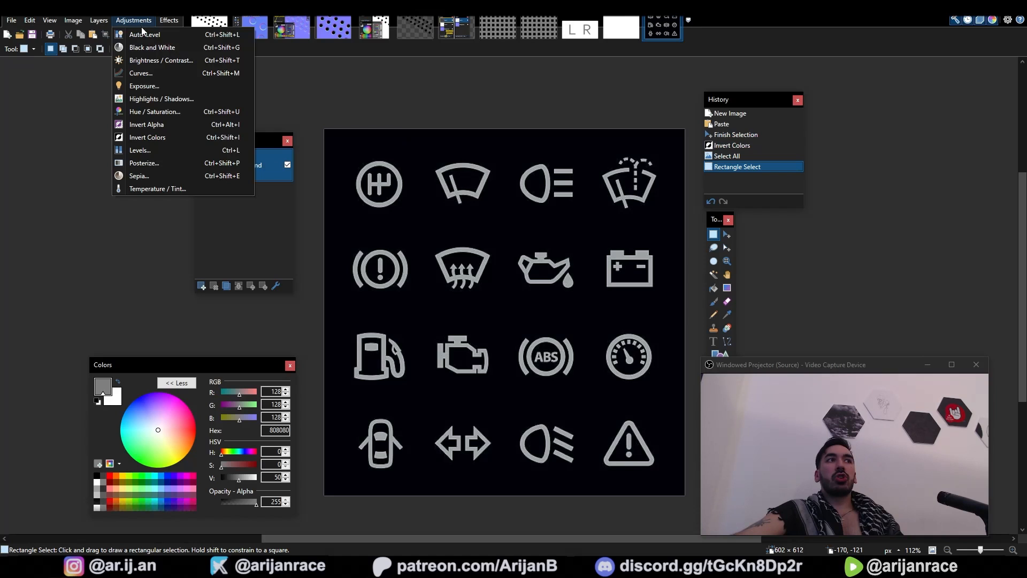
click(161, 61)
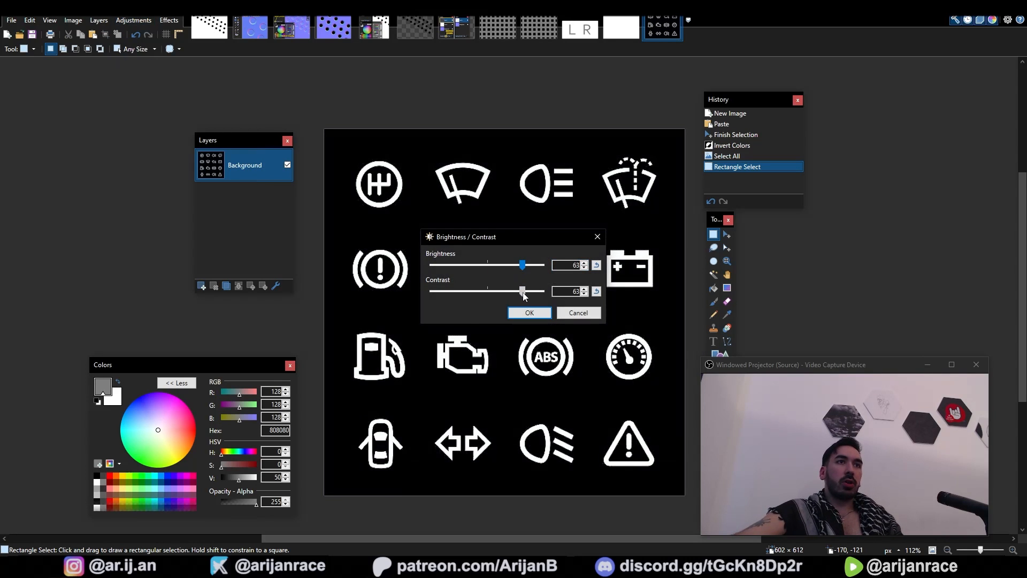
click(529, 313)
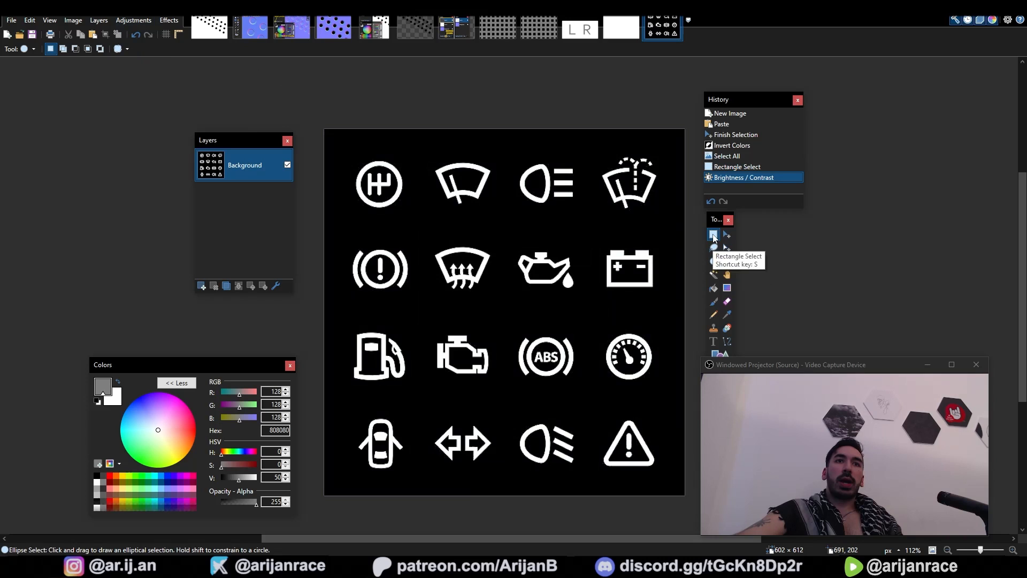
Step: Select the windscreen defrost icon and start a new 512×512 image
drag(416, 229, 501, 301)
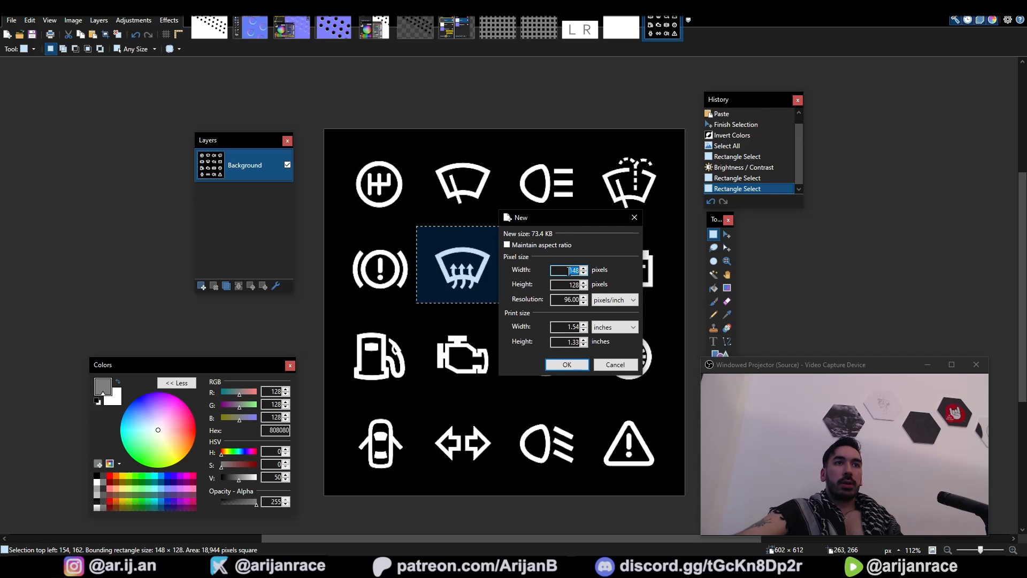
text(51)
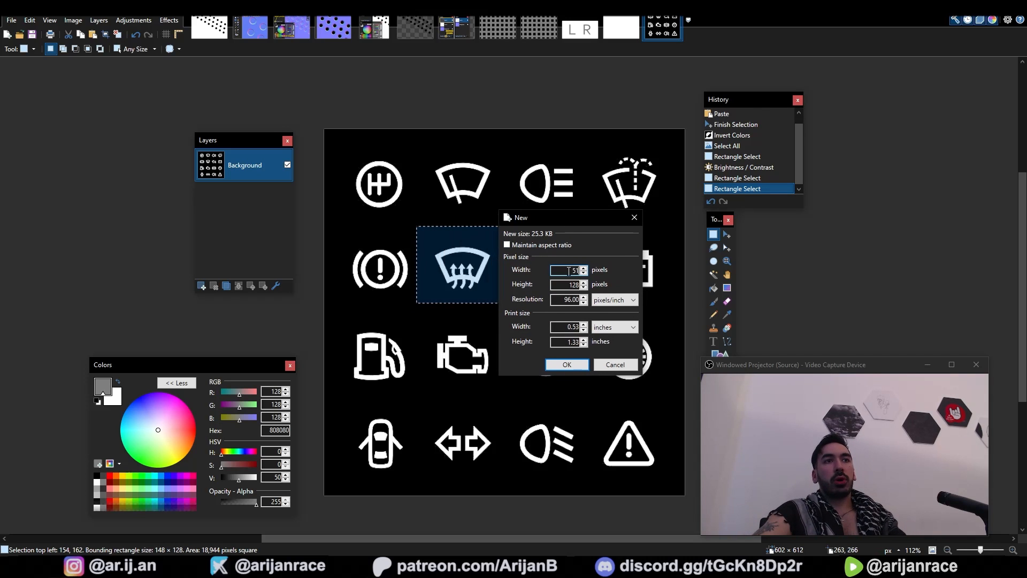
click(566, 364)
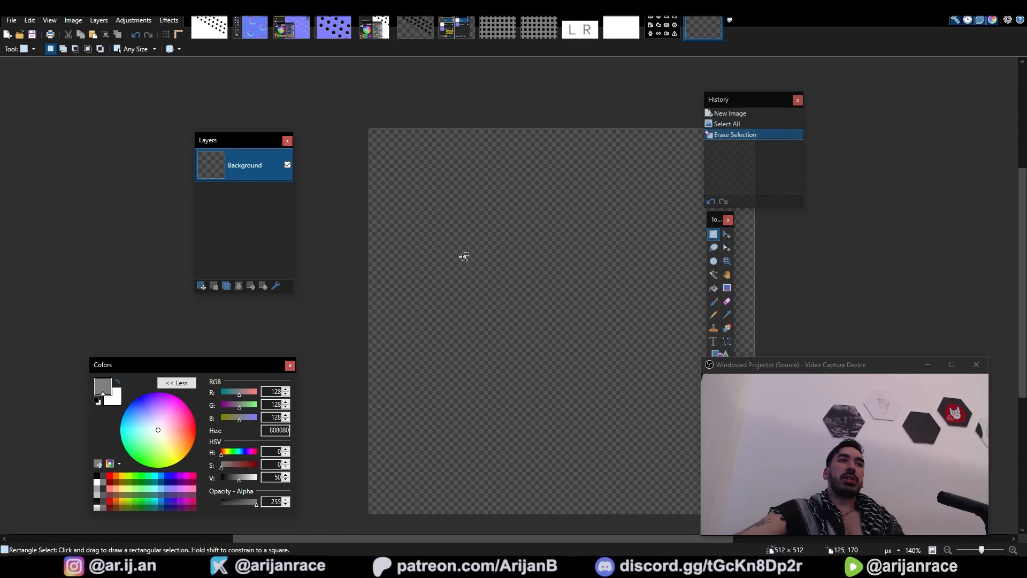
Step: Paste the defrost and headlight icons, add a black background layer and merge it down
key(ctrl+v)
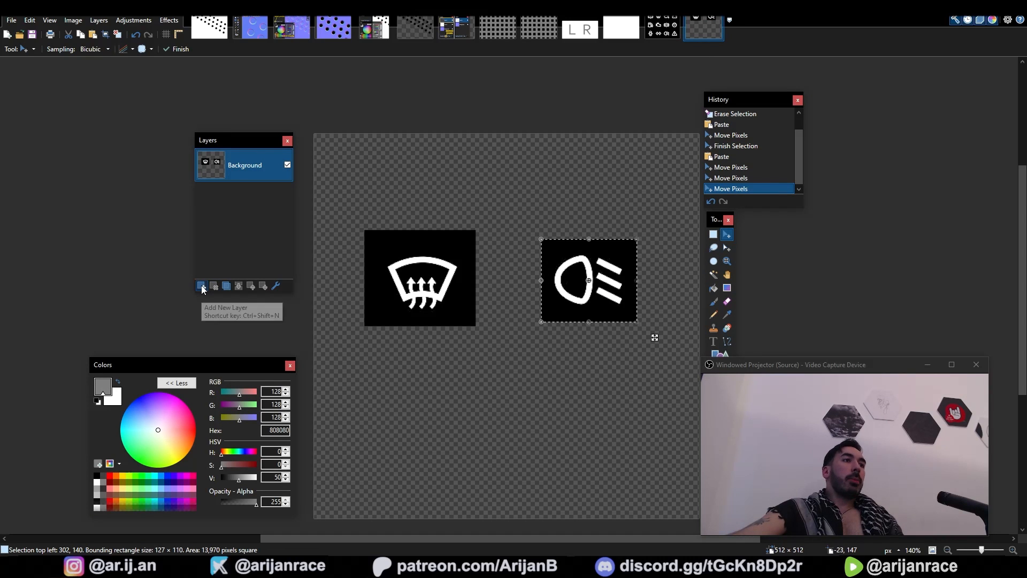
click(202, 286)
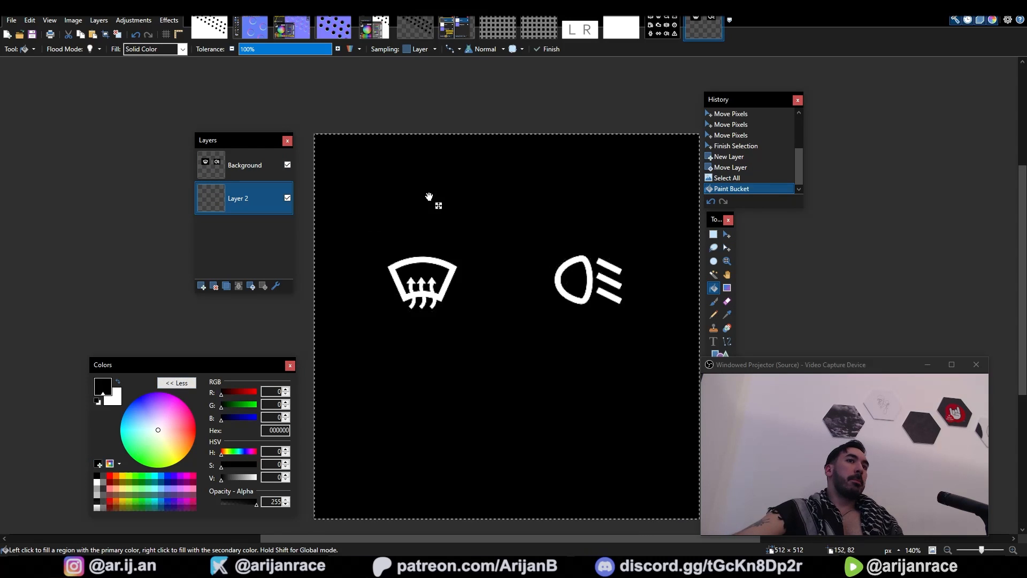
click(239, 286)
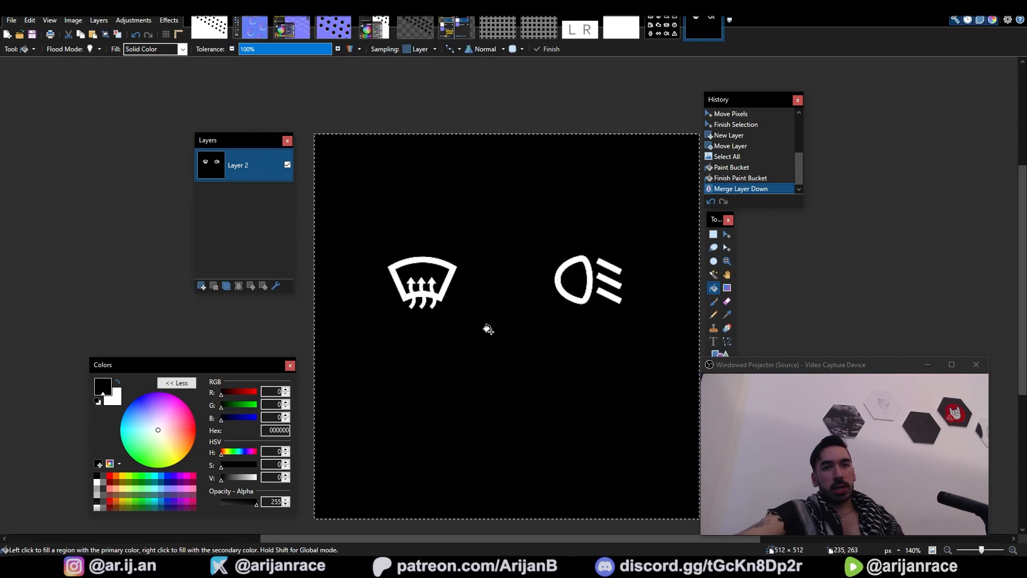
drag(340, 236, 645, 338)
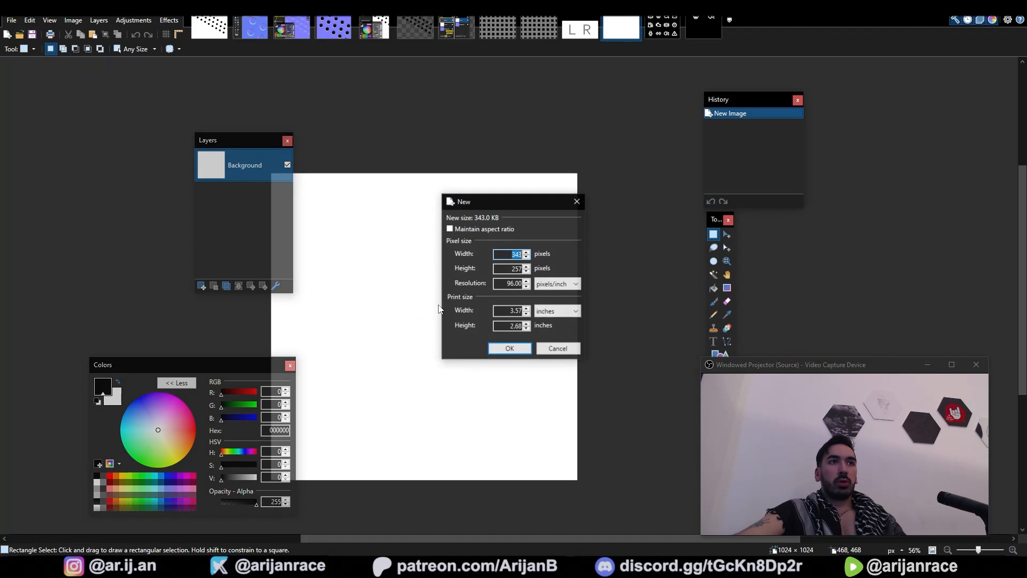
Step: Create a 1024×1024 canvas and draw a thick white horizontal line across it
text(1024)
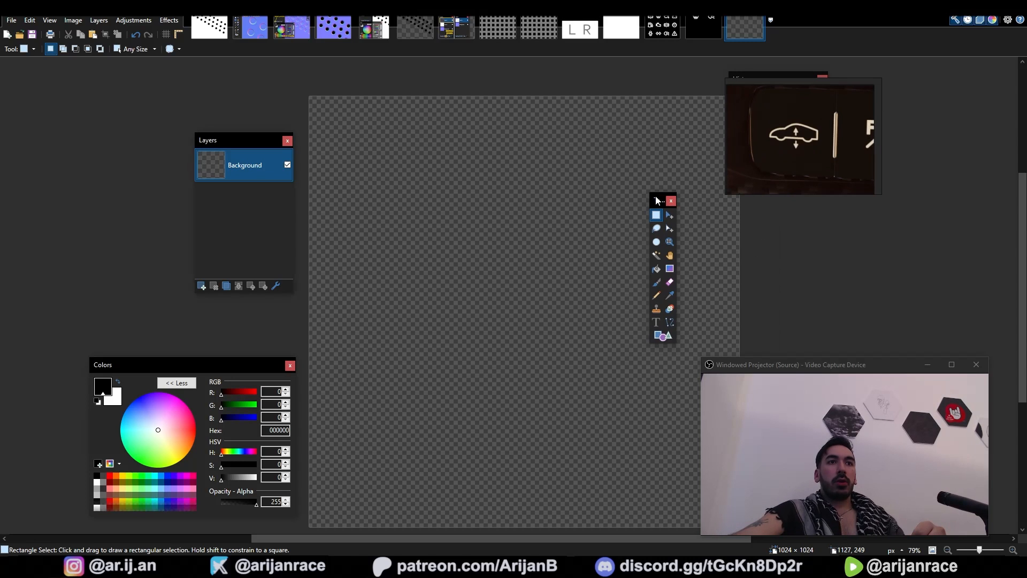
click(669, 322)
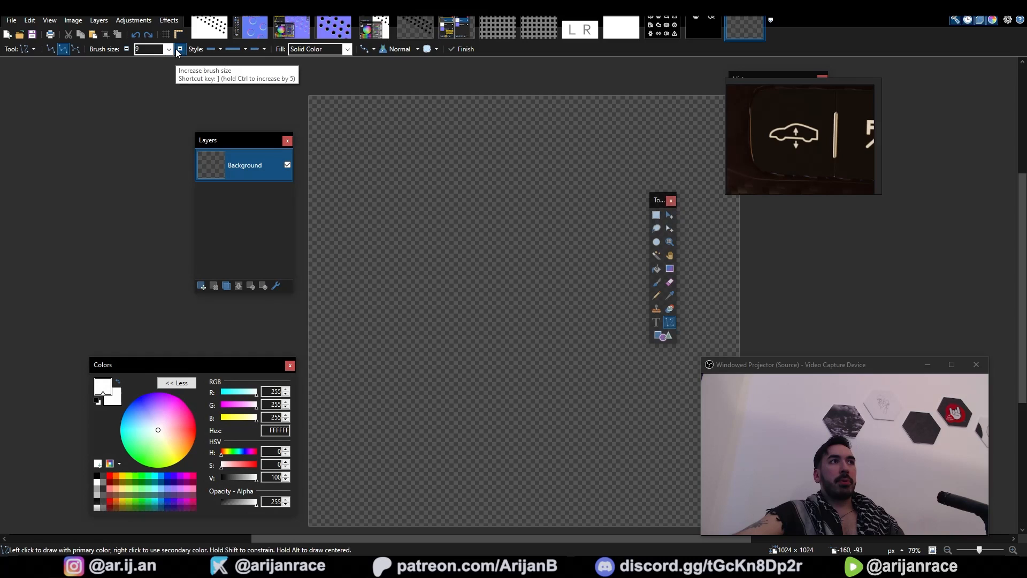
drag(342, 226, 458, 226)
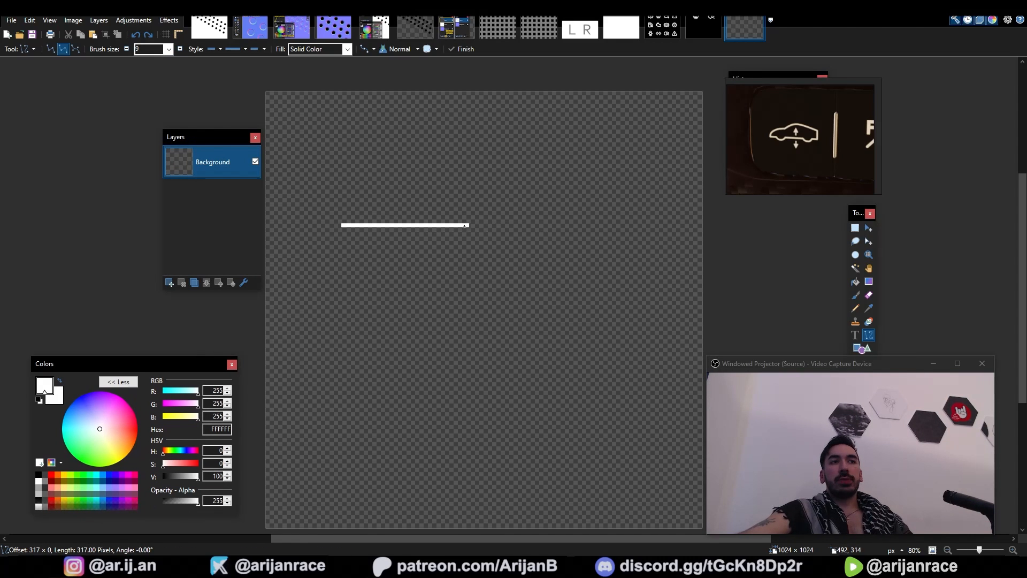
drag(466, 226, 518, 231)
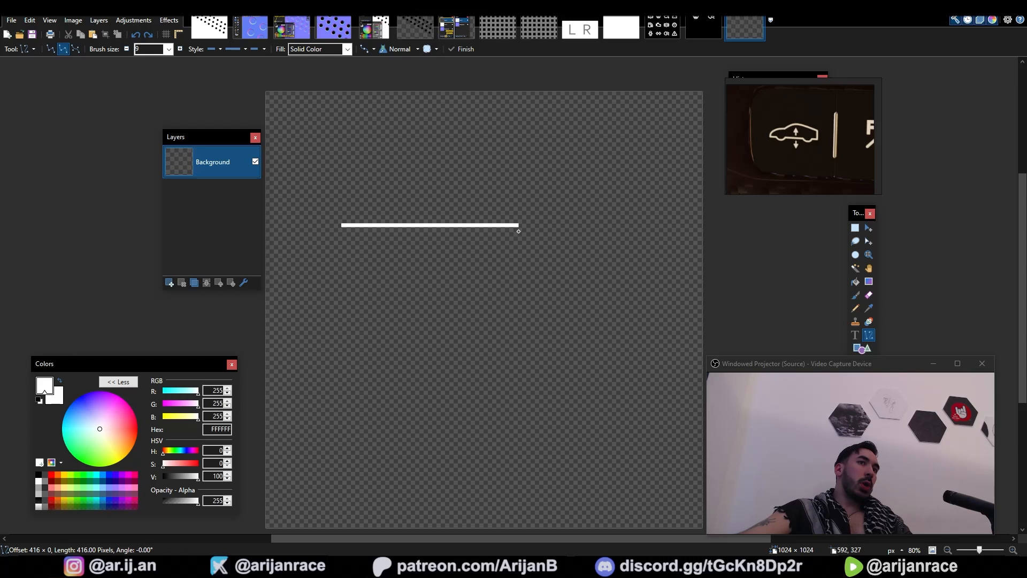
drag(517, 226, 525, 225)
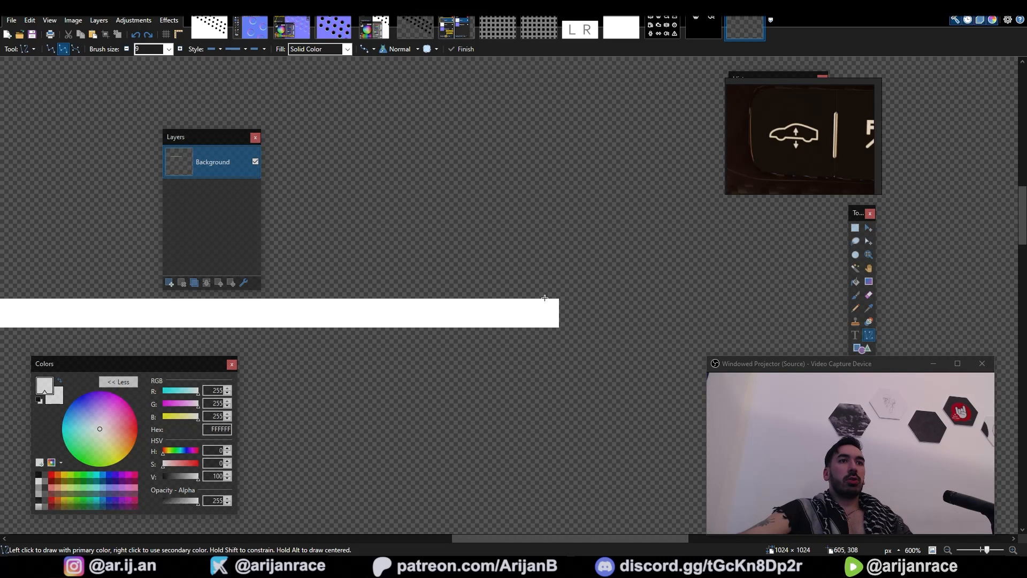
Step: Select and delete several stretches of the car outline's bottom line for the wheels
drag(545, 298, 547, 260)
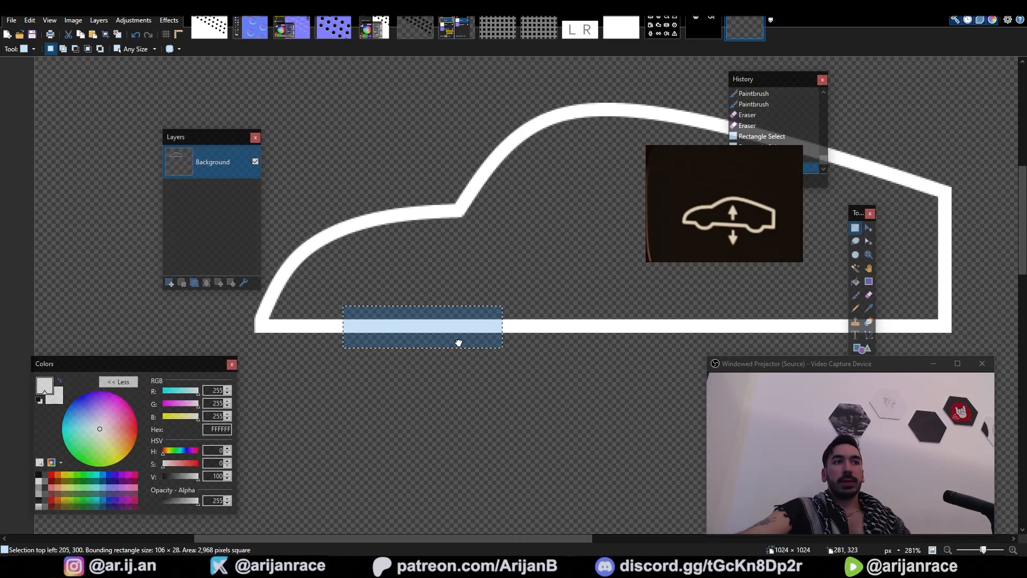
drag(459, 342, 536, 344)
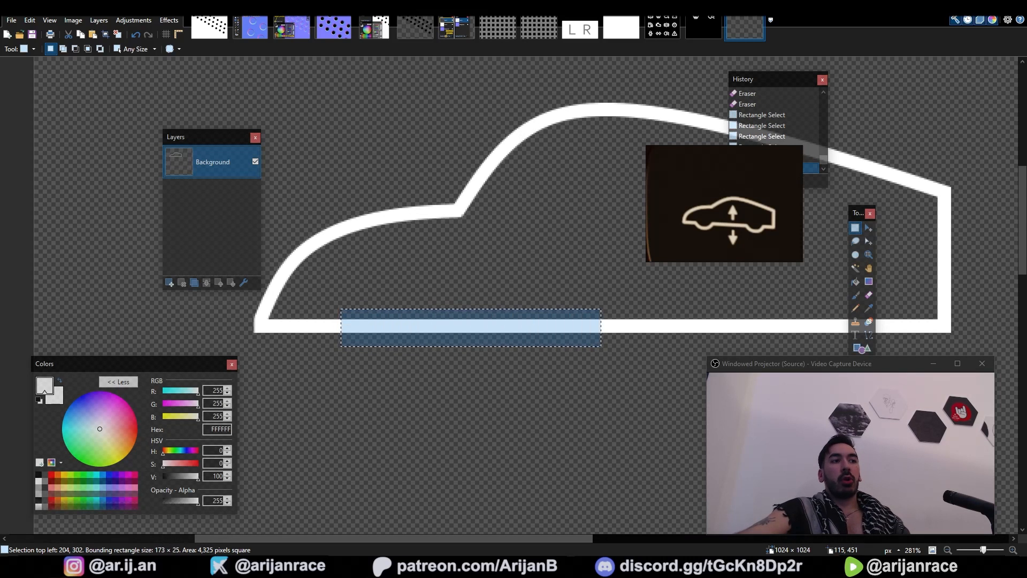
drag(332, 280, 587, 295)
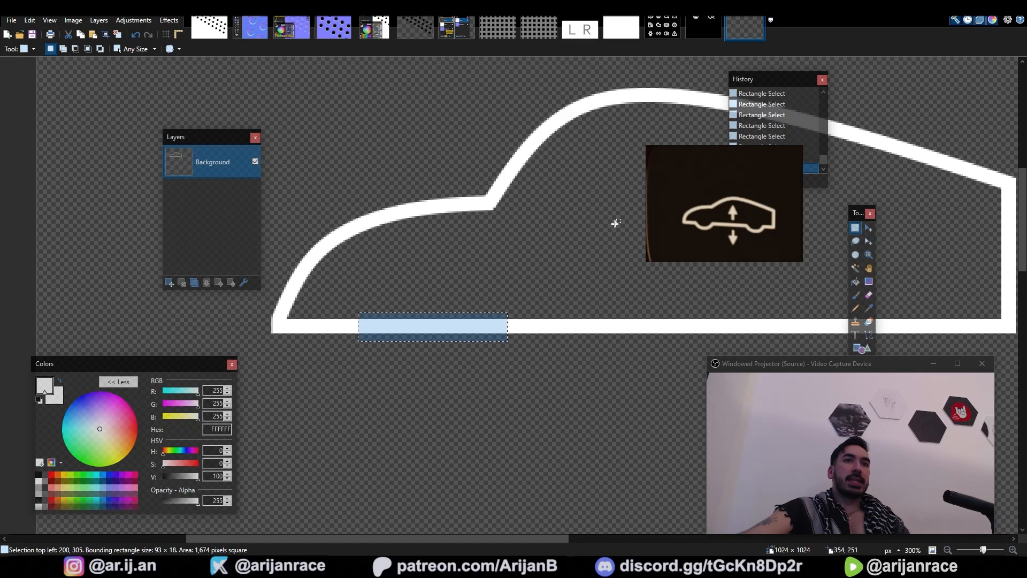
drag(506, 336, 493, 345)
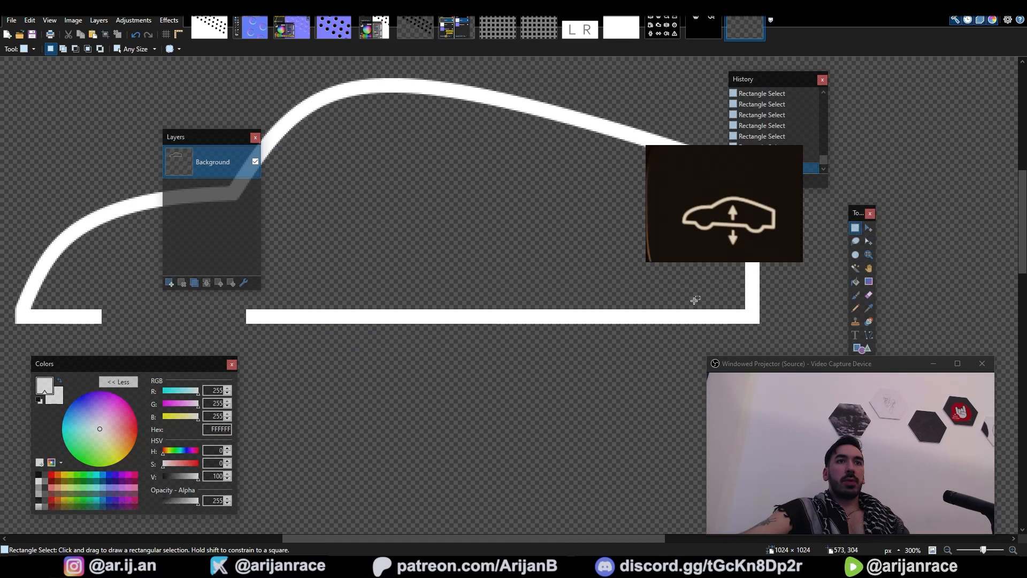
drag(540, 302, 689, 335)
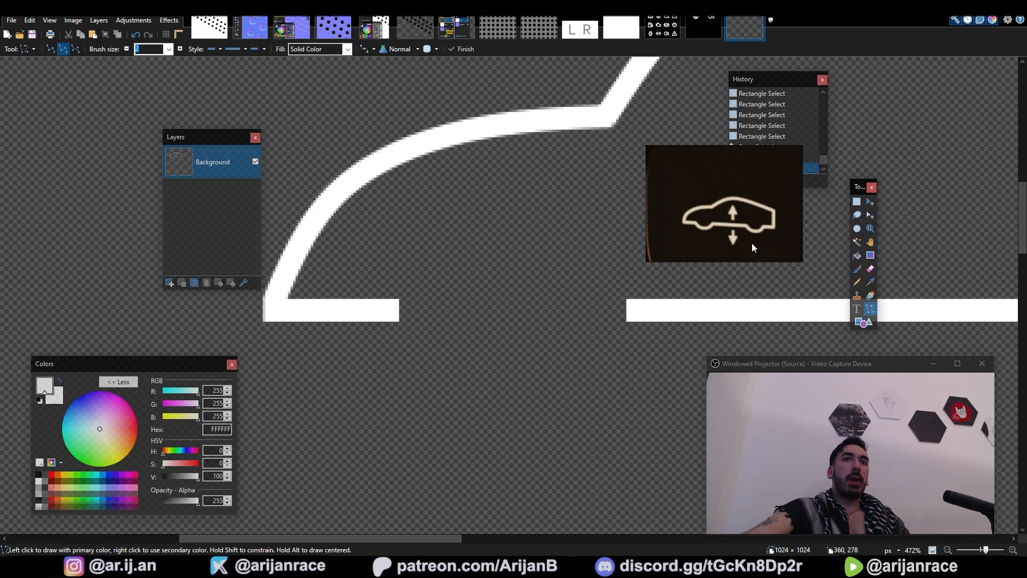
Step: Draw an ellipse over a bottom-line gap to form a wheel arch
click(856, 322)
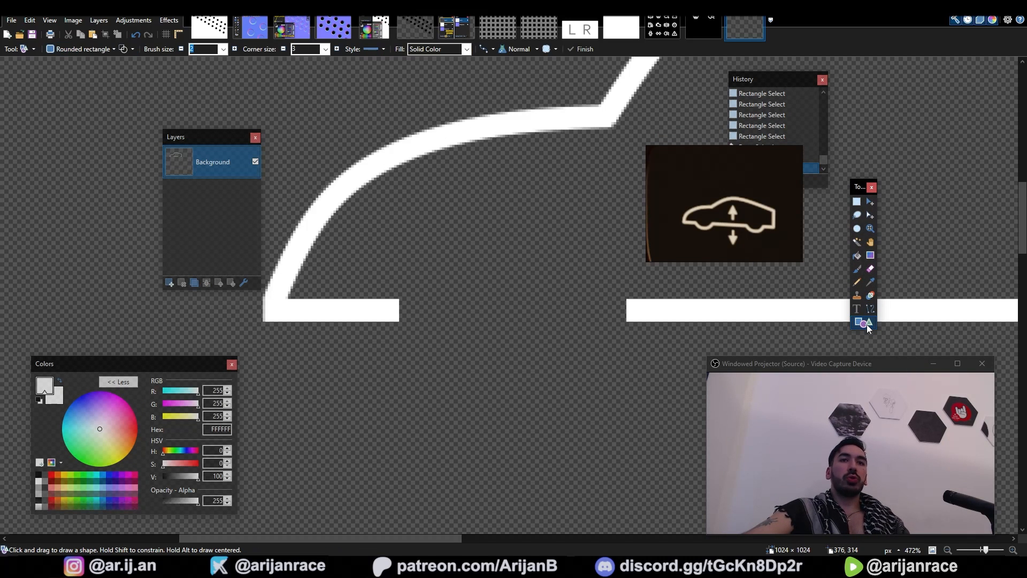
click(110, 48)
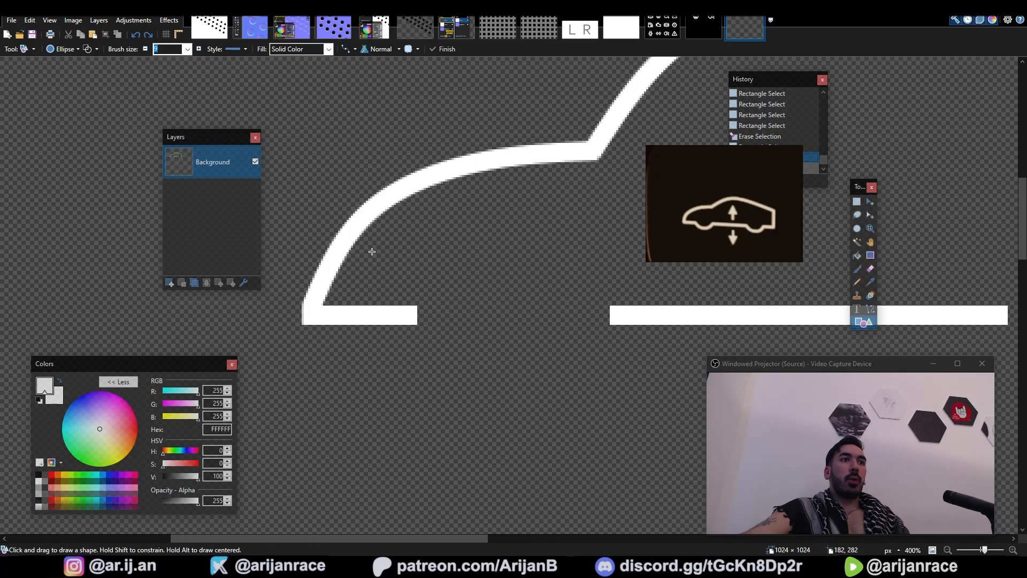
drag(403, 258, 512, 368)
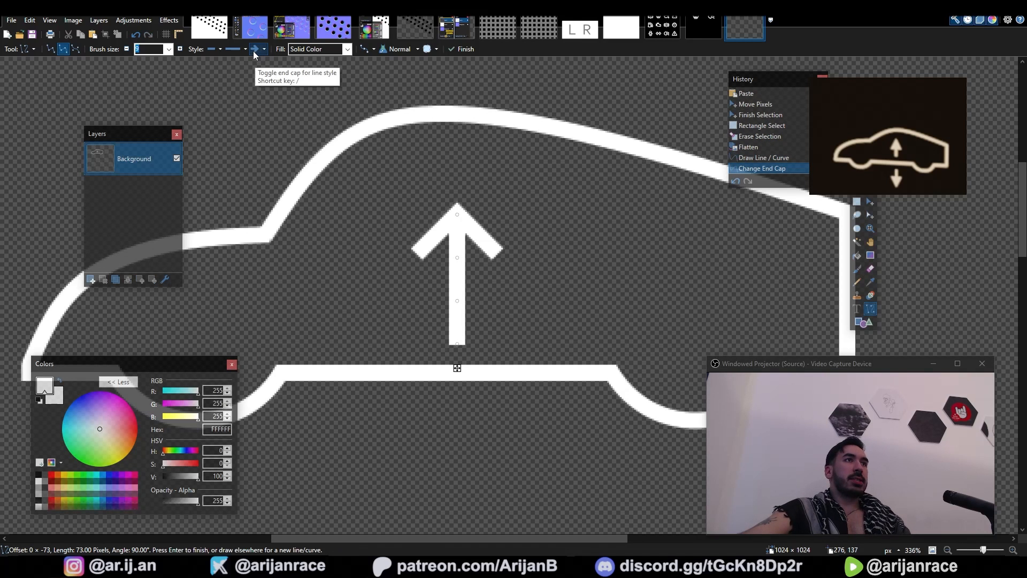
Step: Enable an arrowhead end cap on the line for drawing the arrows
click(256, 49)
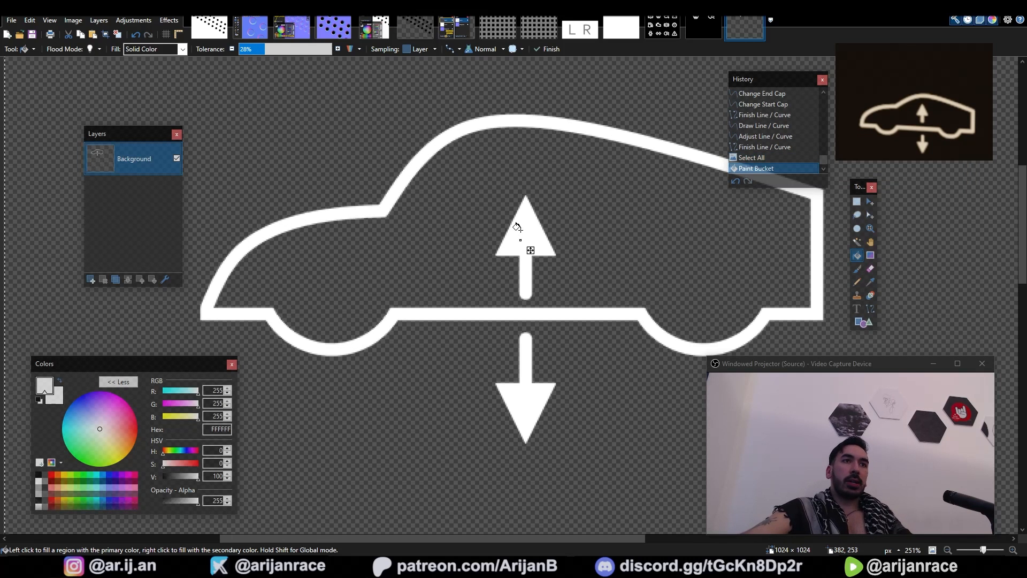
click(386, 208)
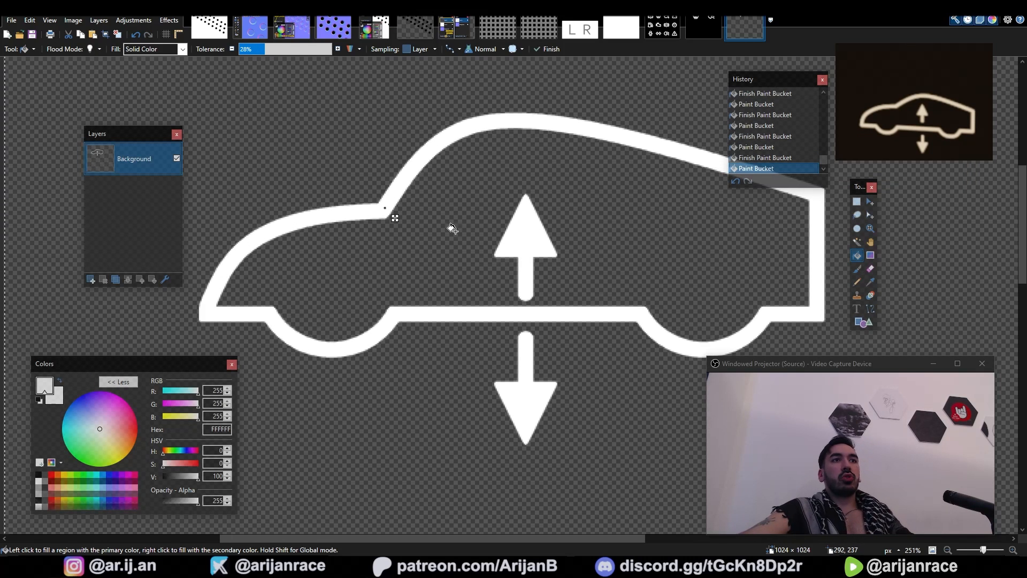
click(169, 20)
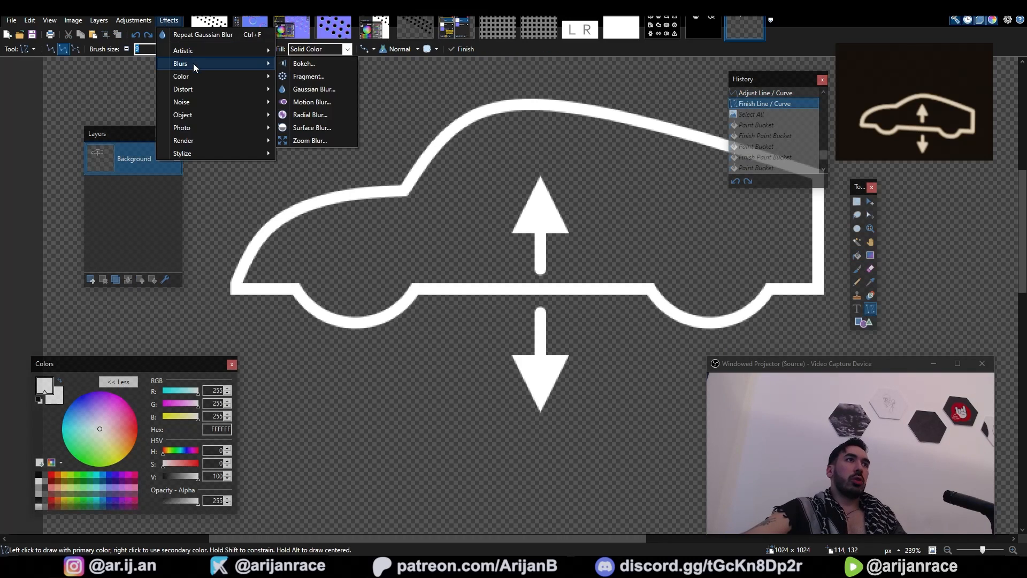
click(314, 89)
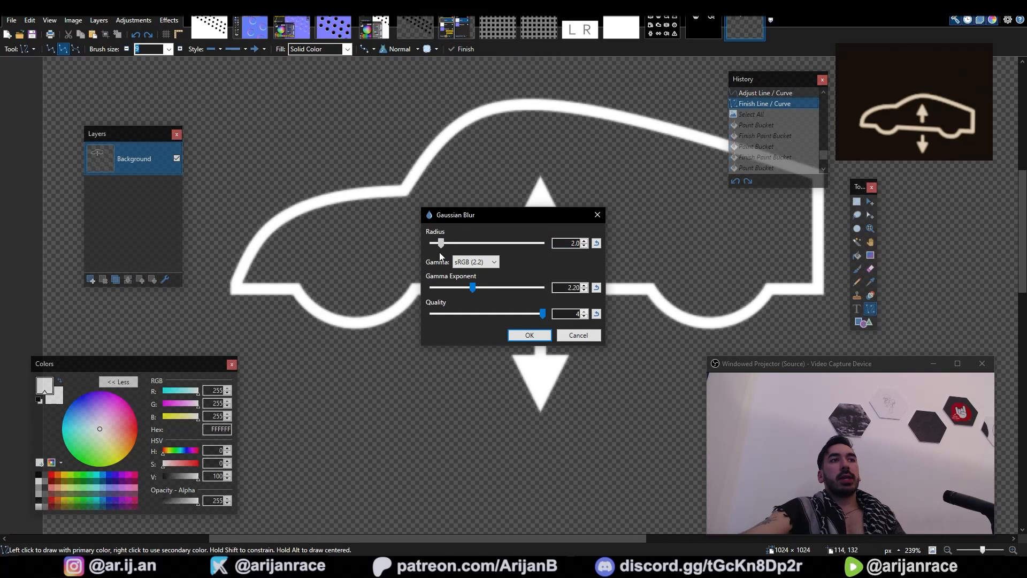
drag(440, 243, 437, 243)
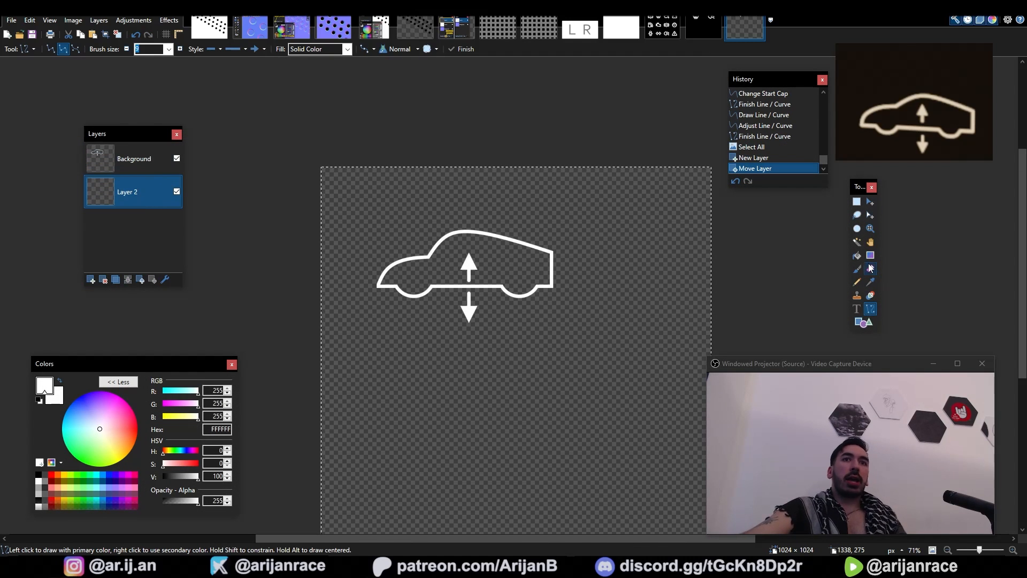
Step: Fill the lower layer black and type a large word ending 'UCK' beneath the icon
click(857, 255)
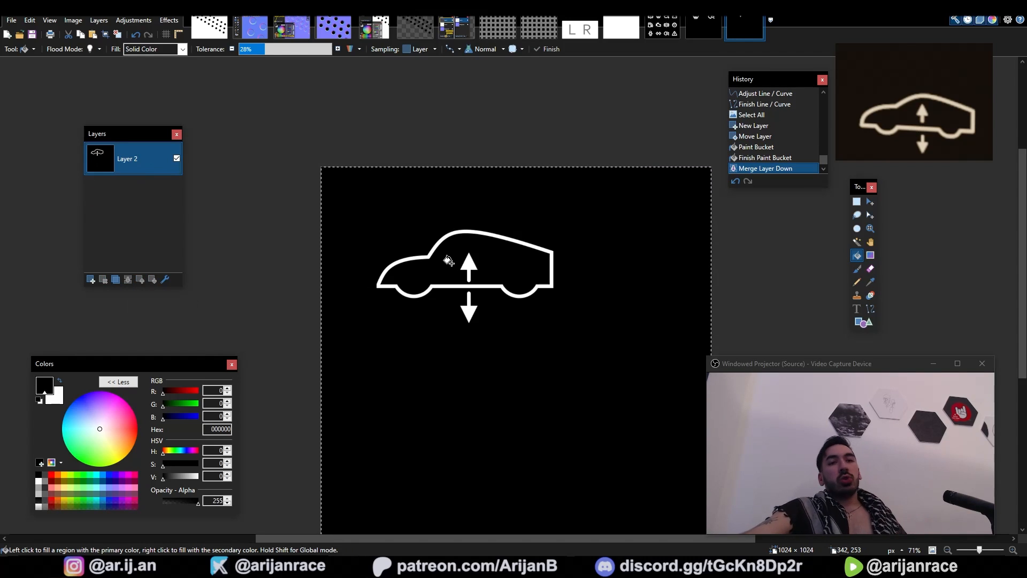
mouse_move(374, 297)
text(F)
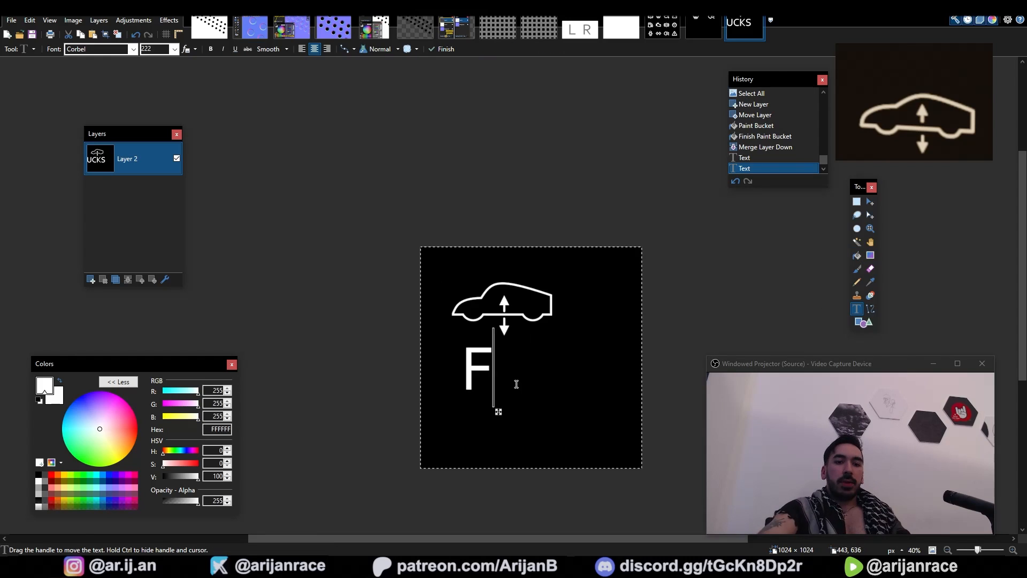
text(UCK)
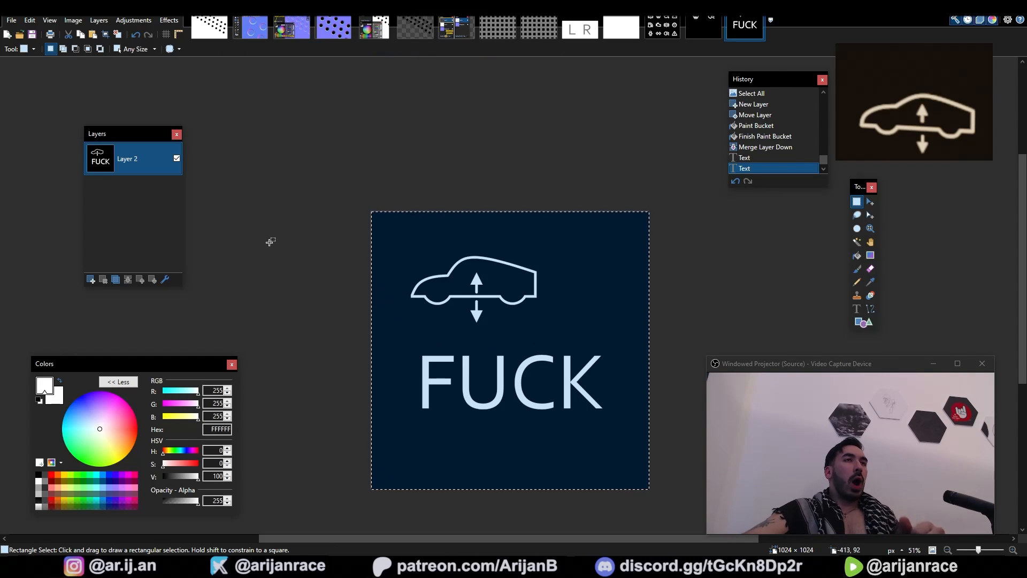
mouse_move(346, 277)
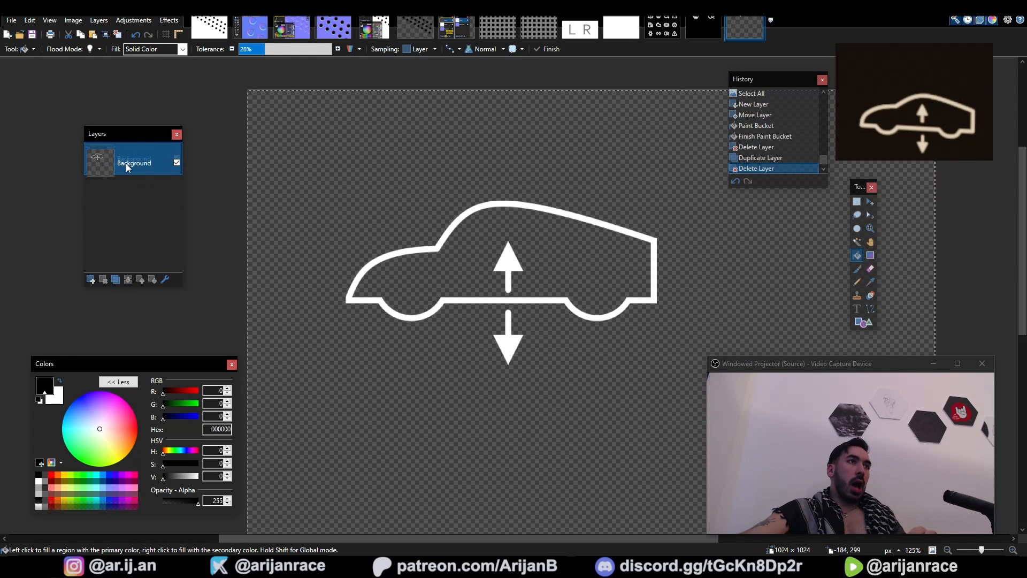
Step: Select the icon layer's black copy and apply a Gaussian Blur shadow
click(116, 279)
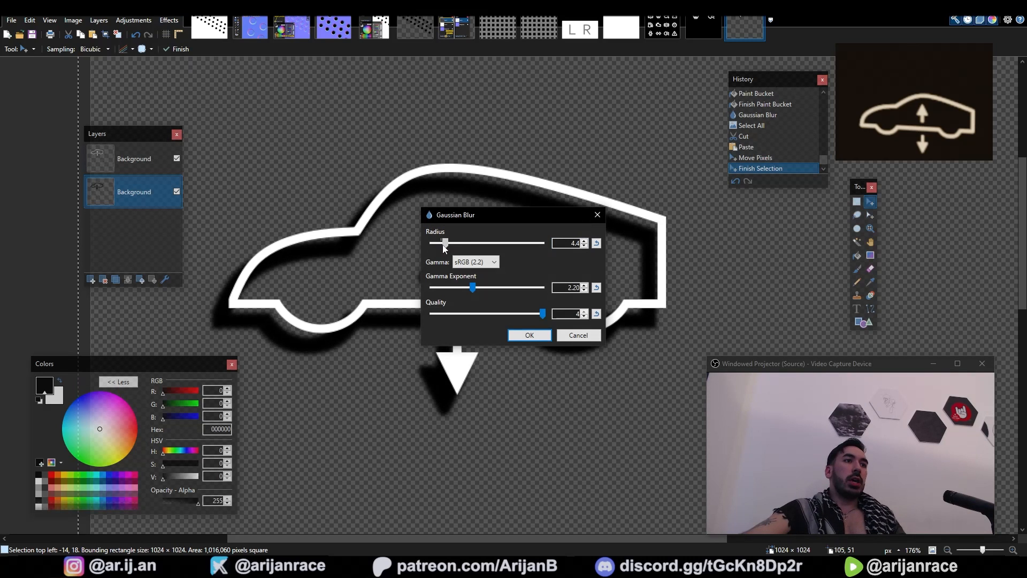
drag(445, 243, 456, 243)
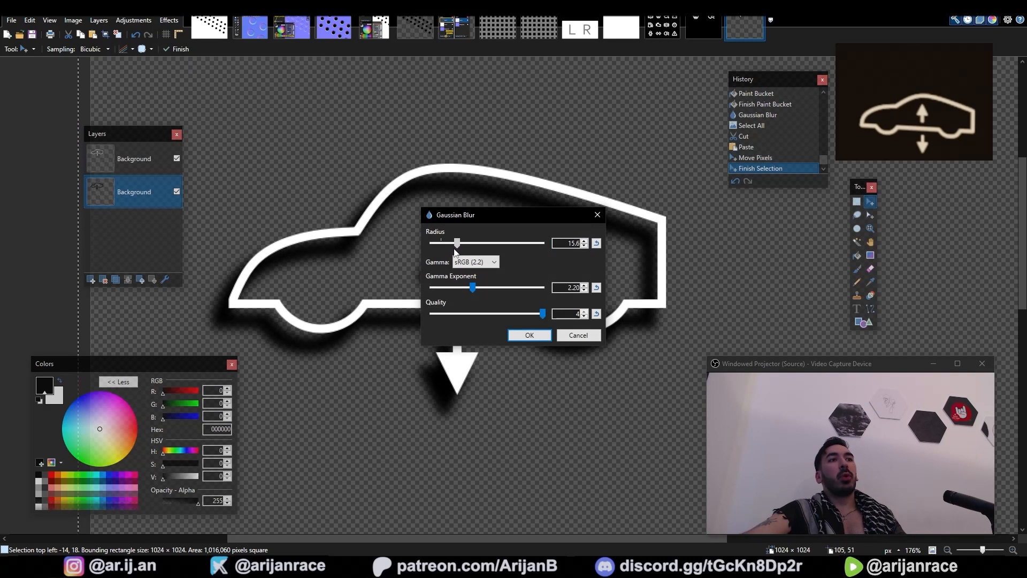
drag(456, 243, 452, 243)
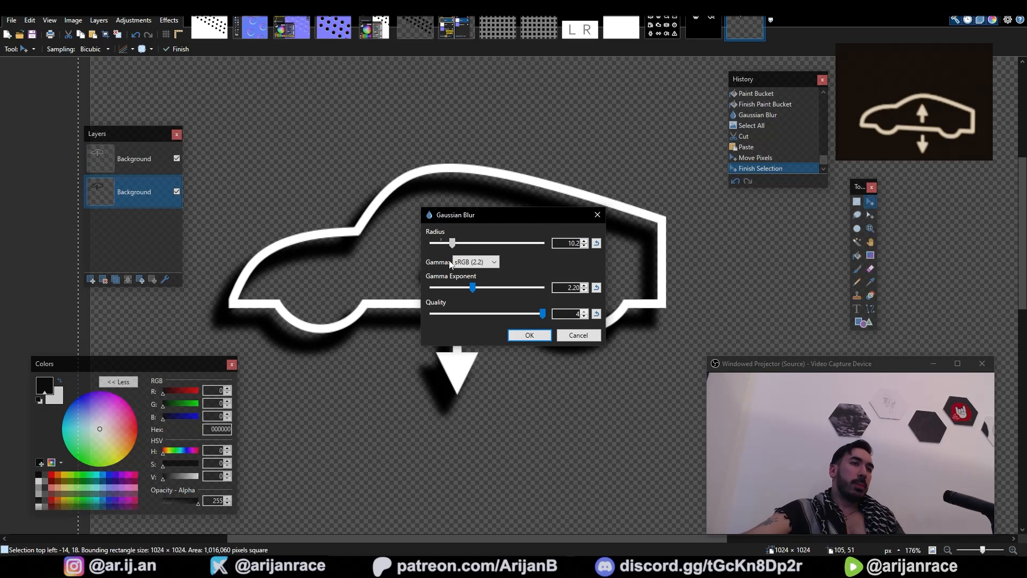
click(528, 335)
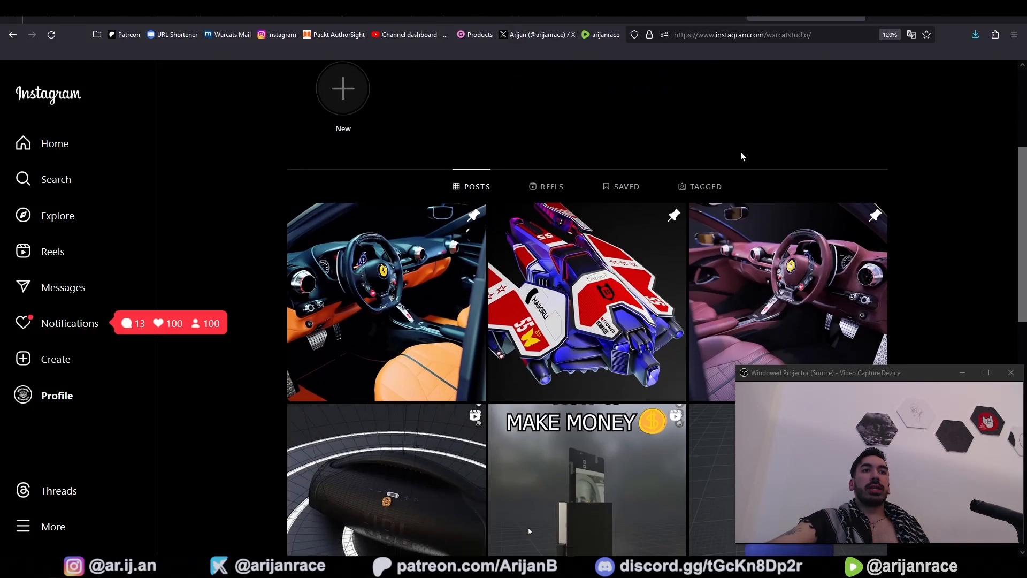
Step: Scroll down through the channel's older Blender tutorial videos
scroll(down, 3)
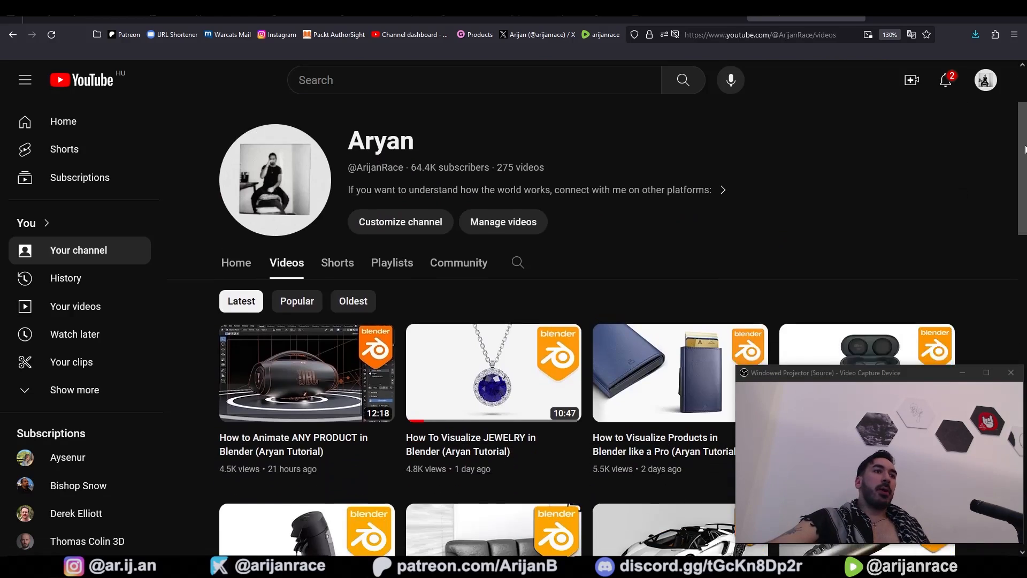
scroll(down, 3)
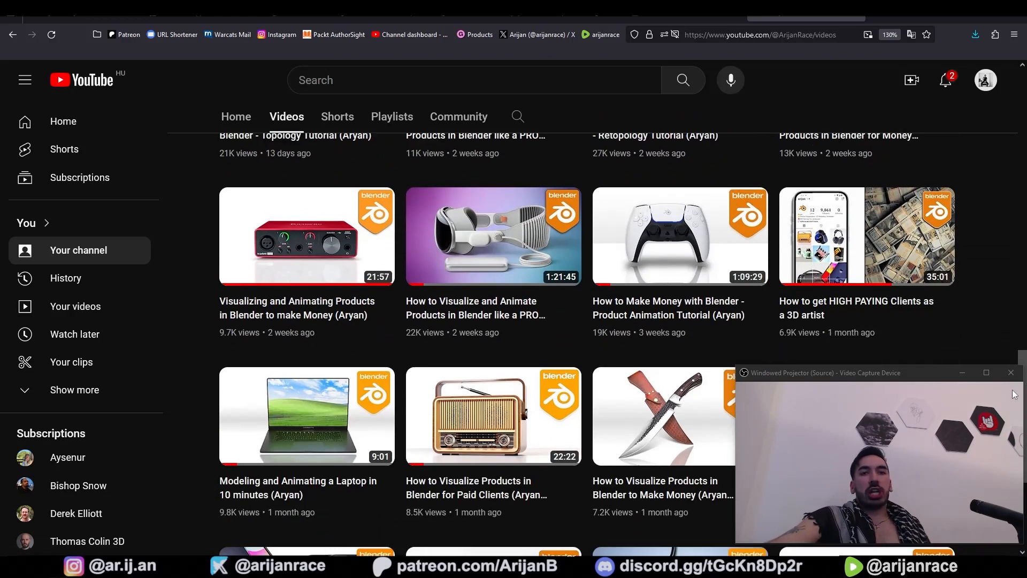
scroll(down, 3)
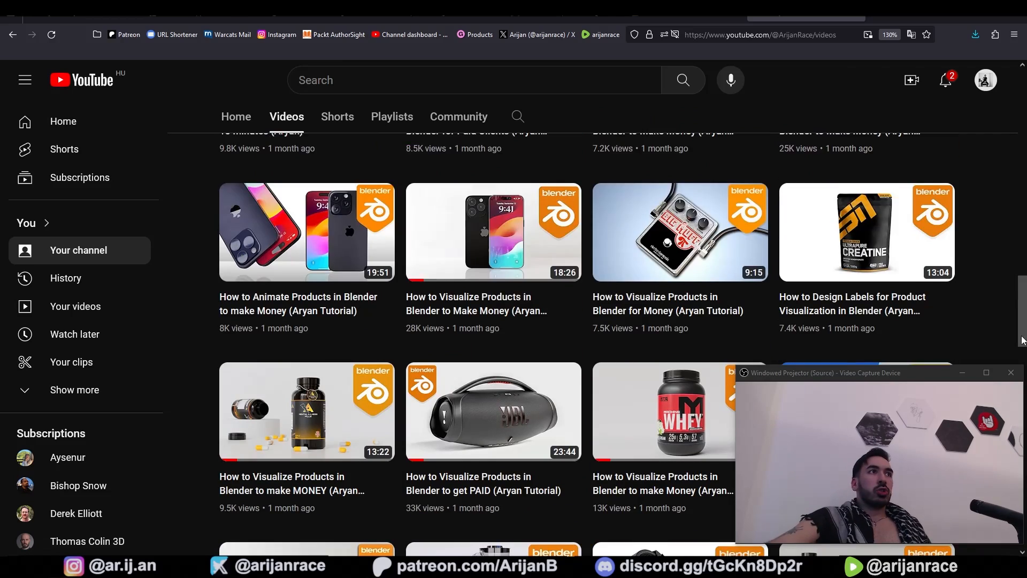
scroll(down, 3)
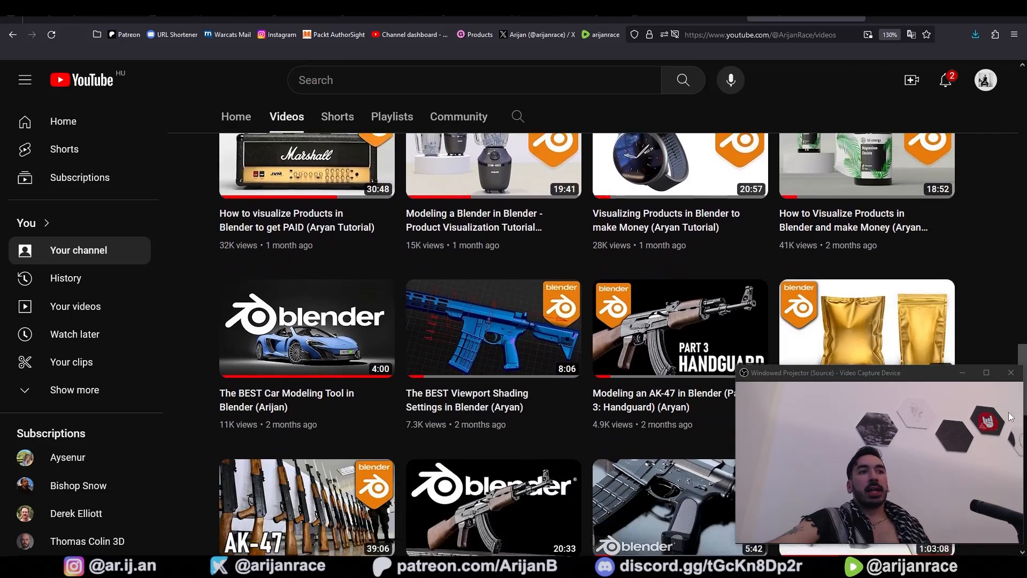
scroll(up, 3)
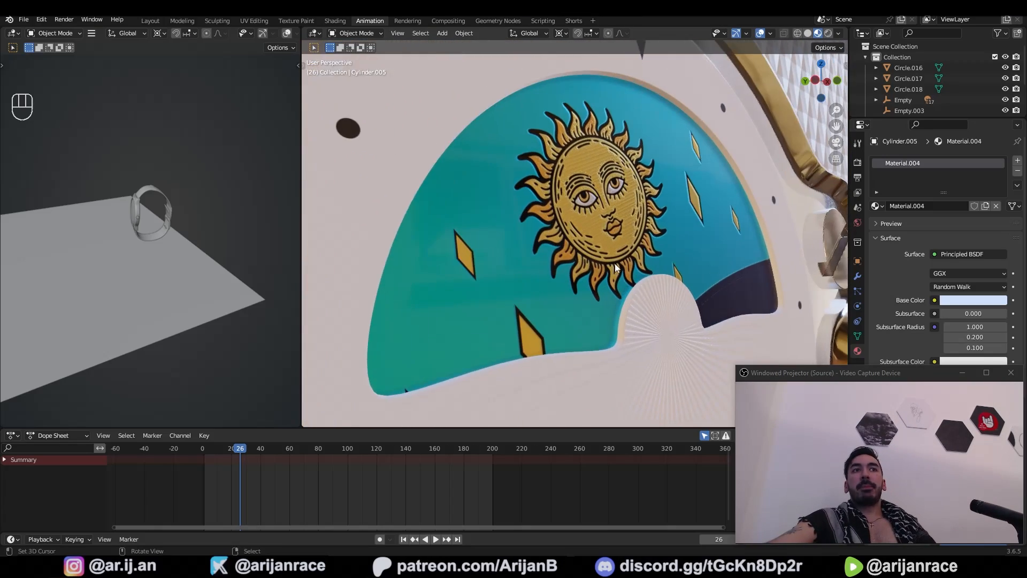
Step: Orbit the clock scene, then open the VR headset .blend file and orbit to its front
drag(589, 262, 629, 269)
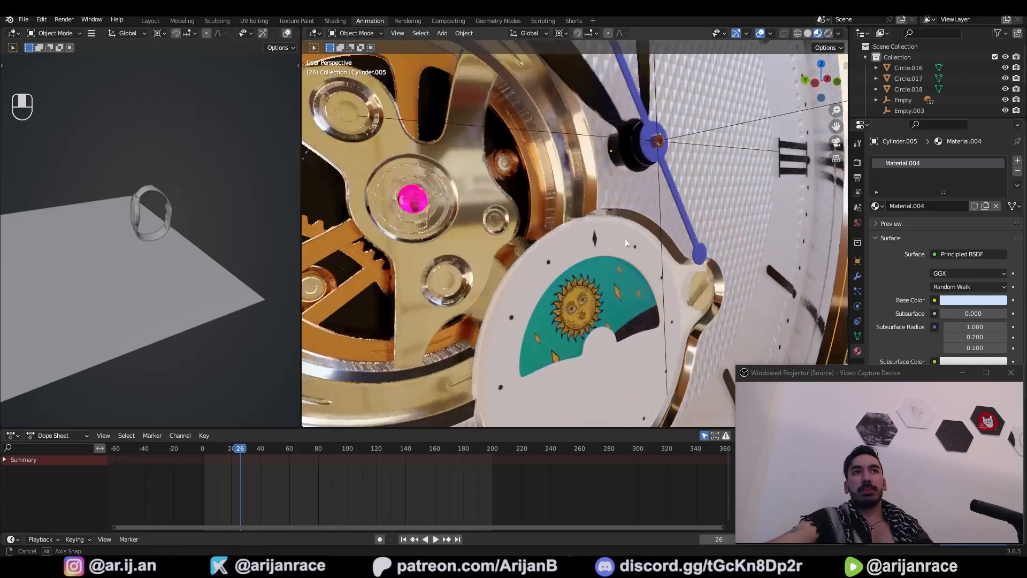
click(150, 21)
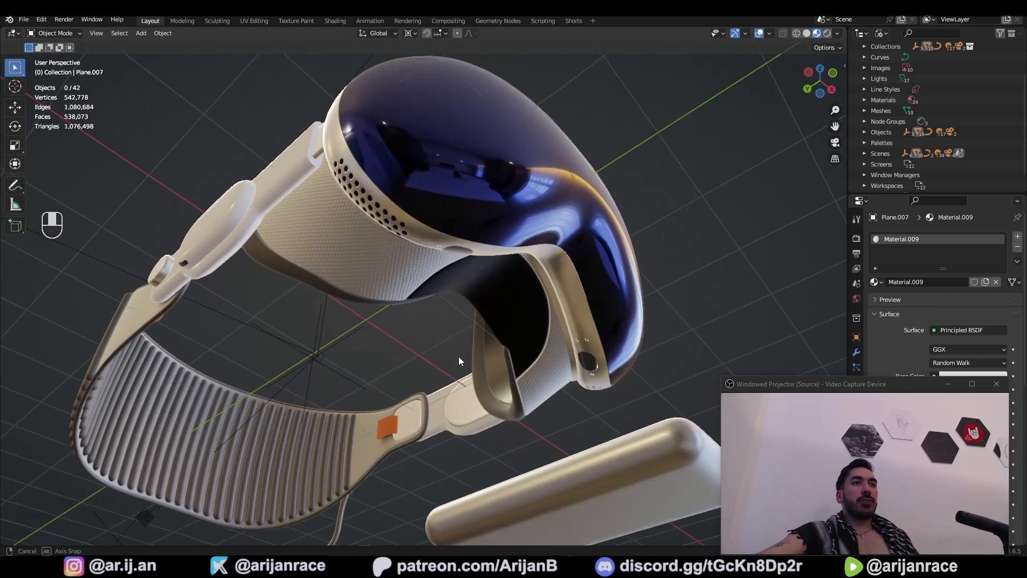
drag(459, 360, 400, 339)
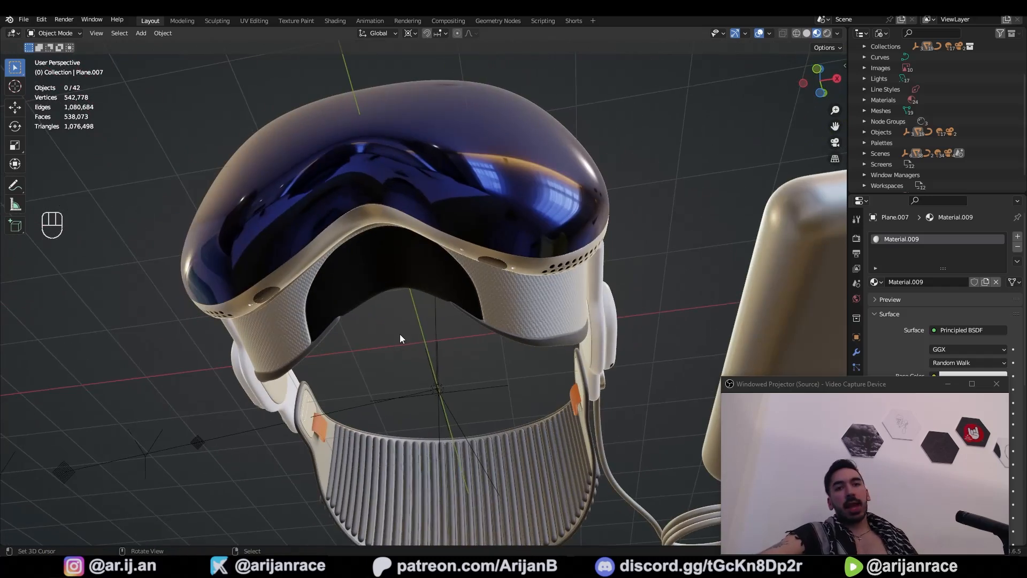